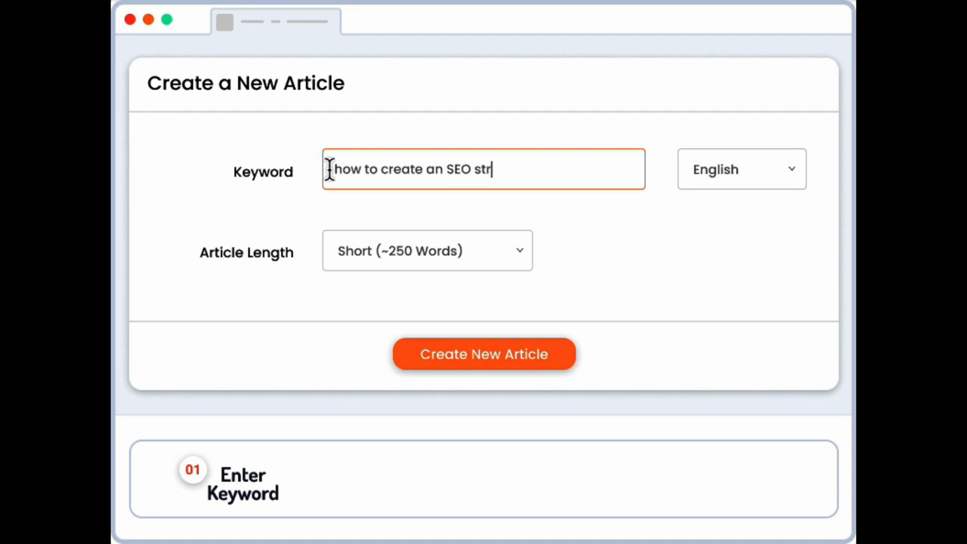
Choose a longer article length from the Article Length dropdown
left_click(427, 250)
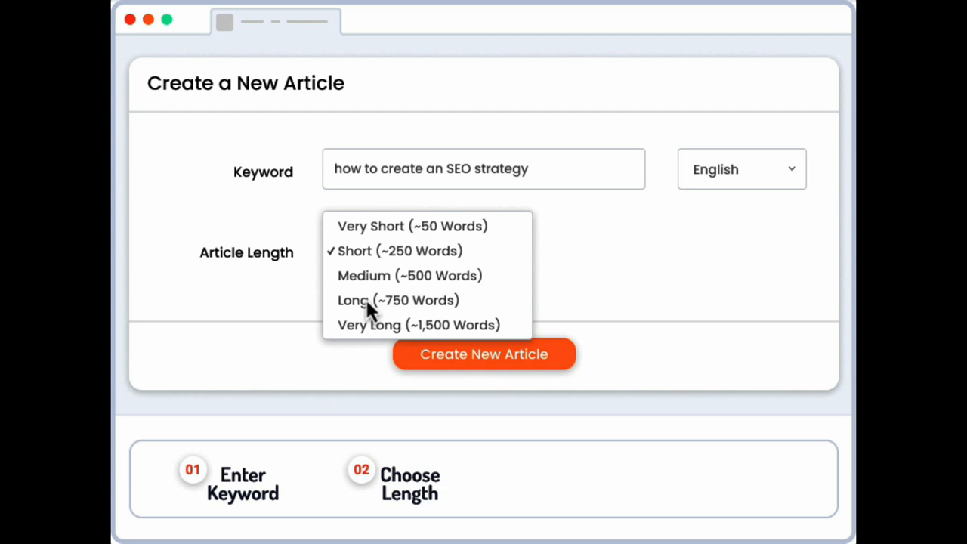
left_click(415, 324)
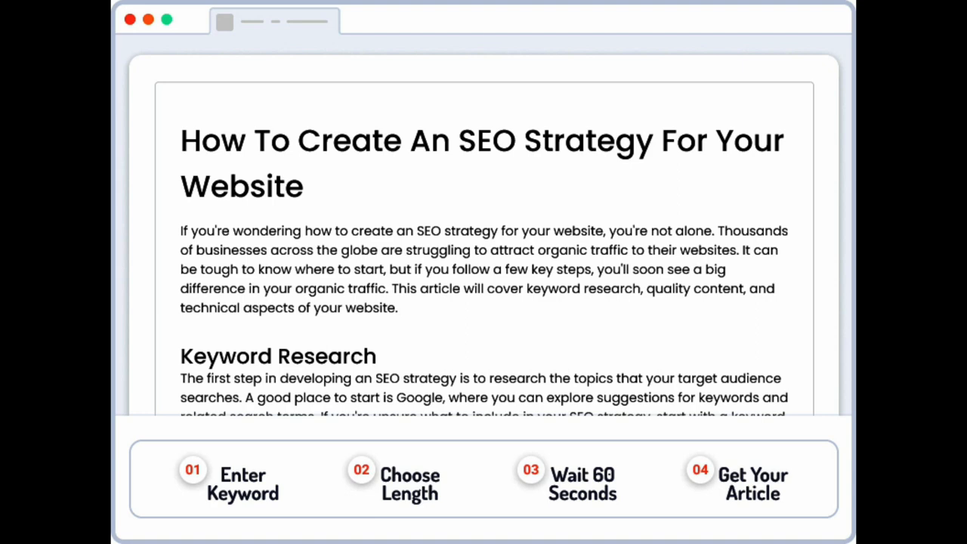
Scroll down through the generated article
scroll("down", 3)
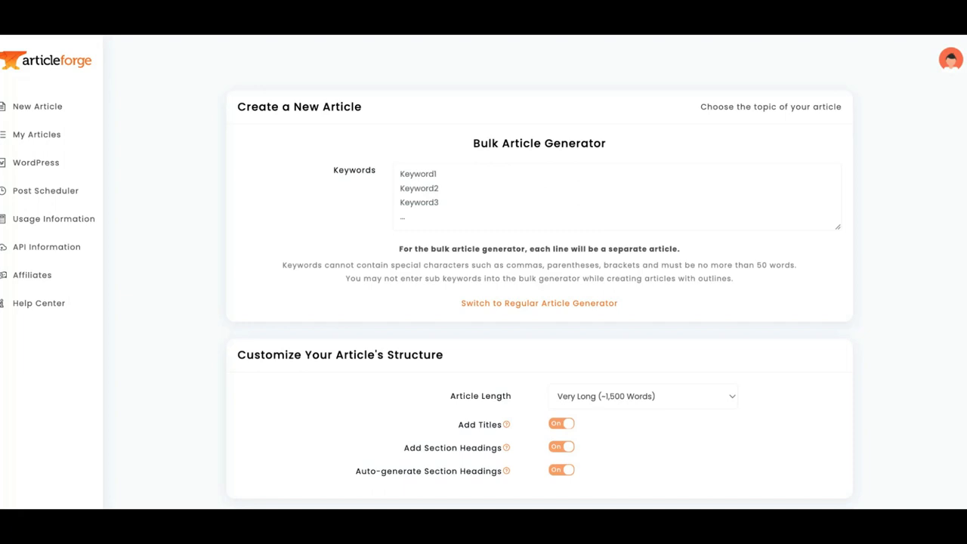
Show the Your Blogs page listing the four connected WordPress blogs
left_click(35, 162)
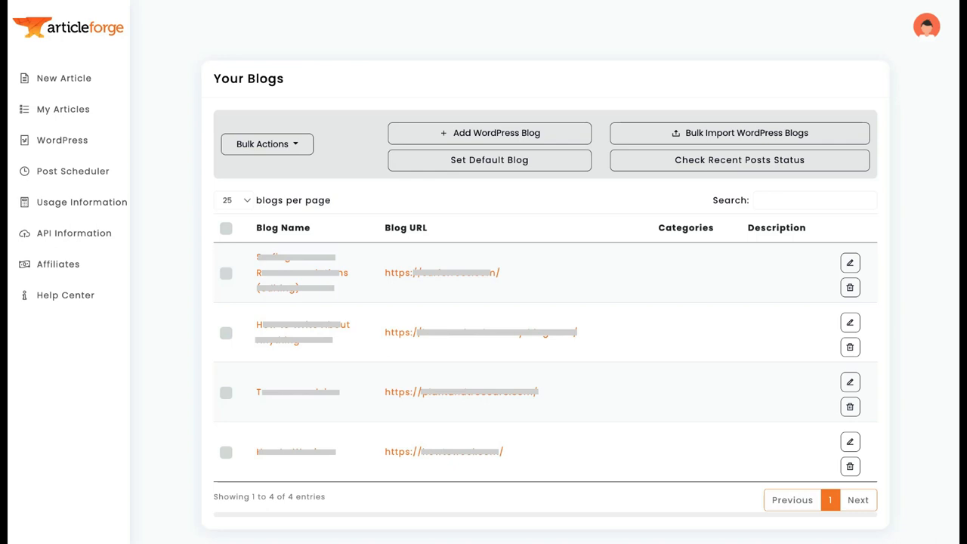
Go back to the New Article single-keyword creator
left_click(63, 77)
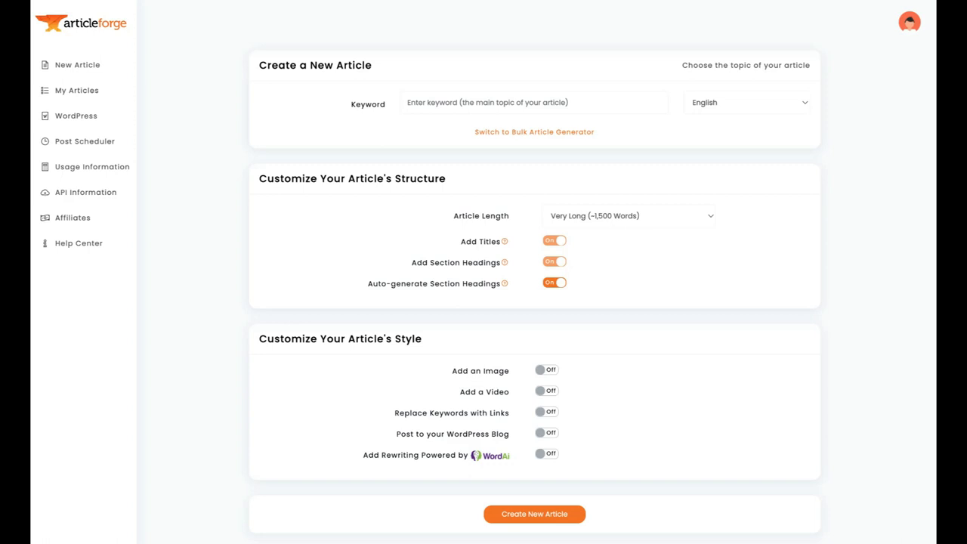
Turn off Auto-generate Section Headings and check the Article Length dropdown
left_click(84, 141)
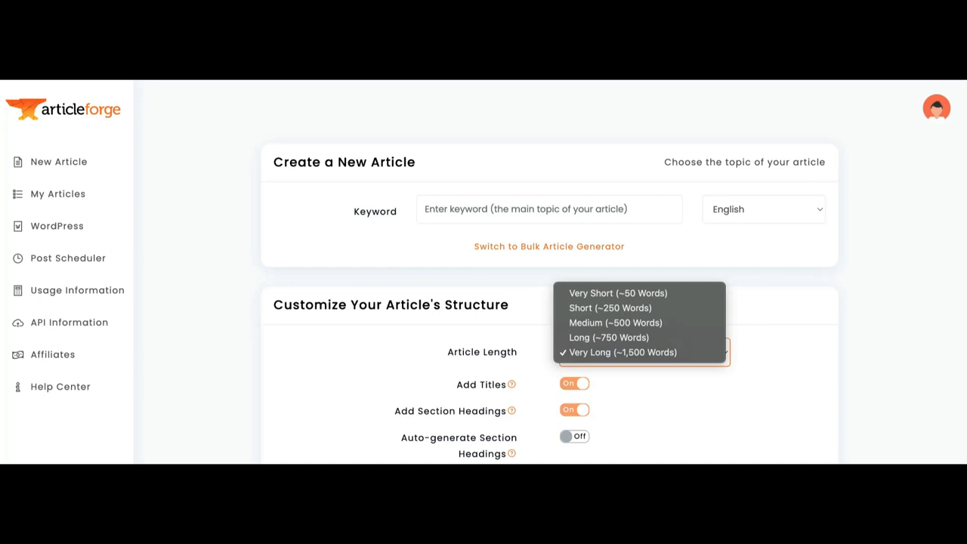
left_click(763, 209)
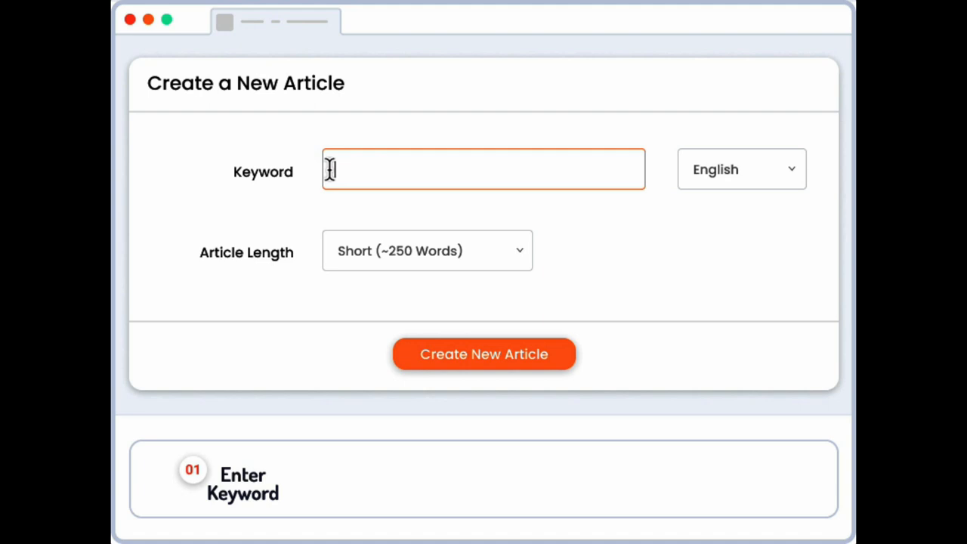
Generate a Very Long article for the keyword 'how to create an SEO strategy'
type("how to create an SEO strategy")
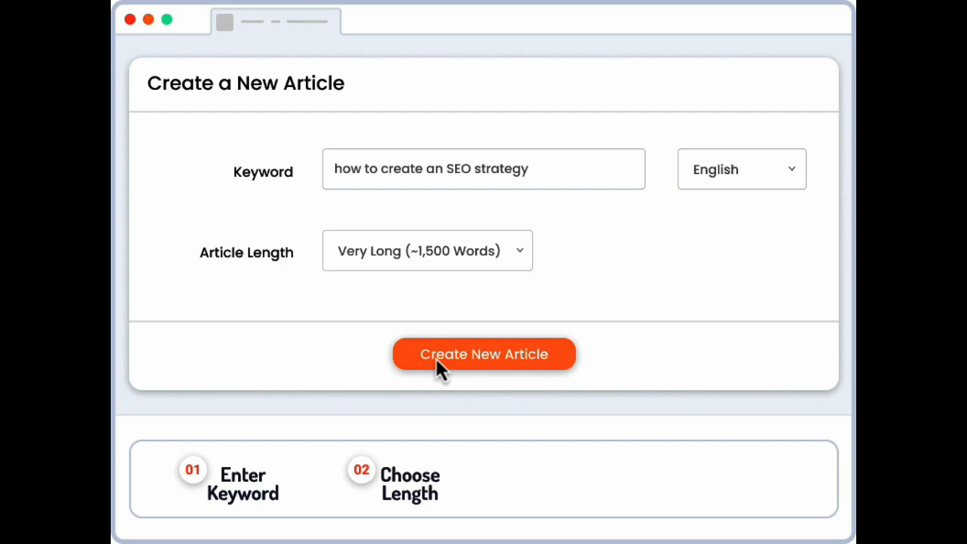
left_click(483, 354)
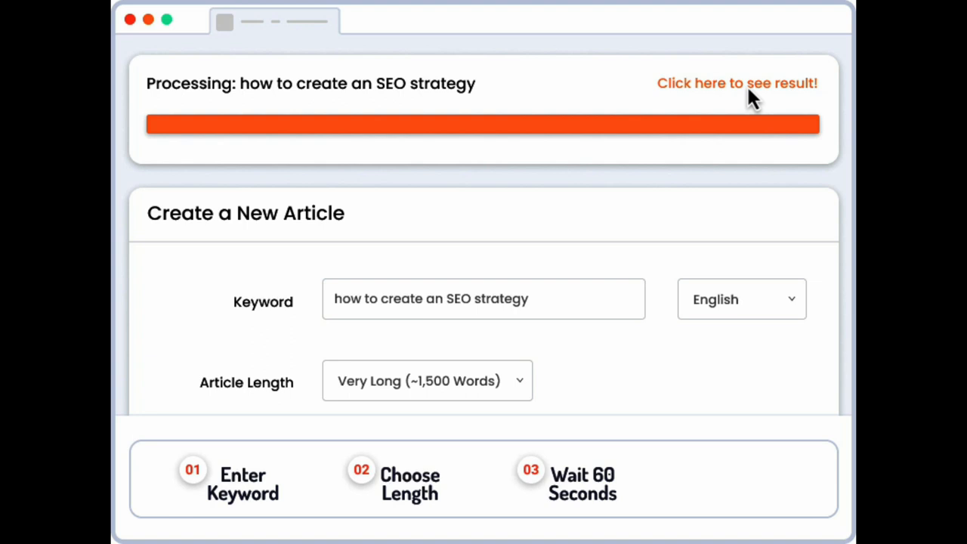
View the generated article and scroll to its Quality Content and KPIs sections
left_click(735, 83)
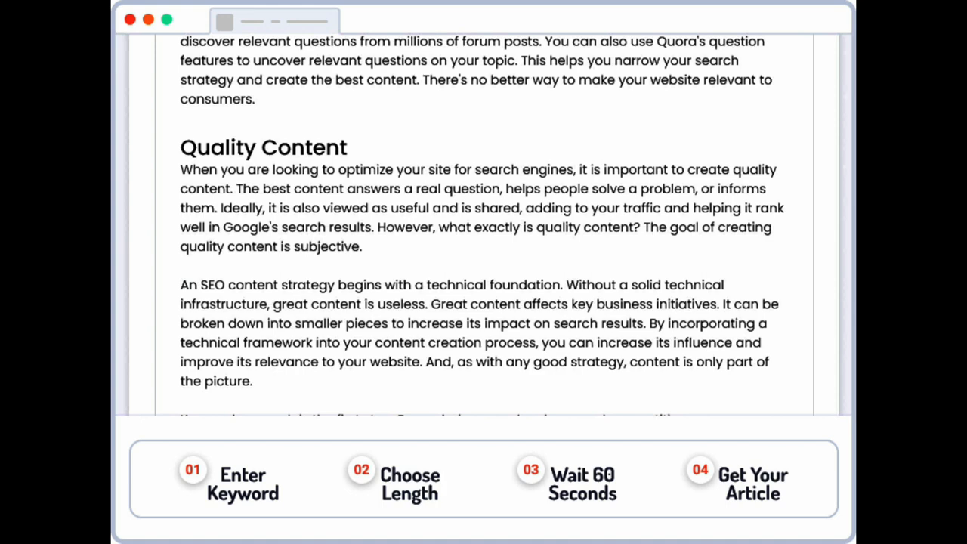
scroll("down", 3)
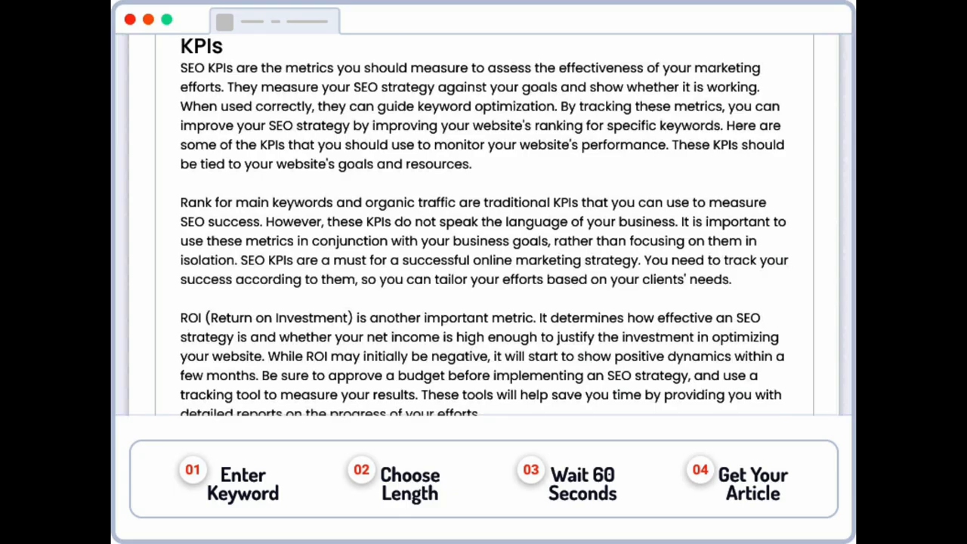